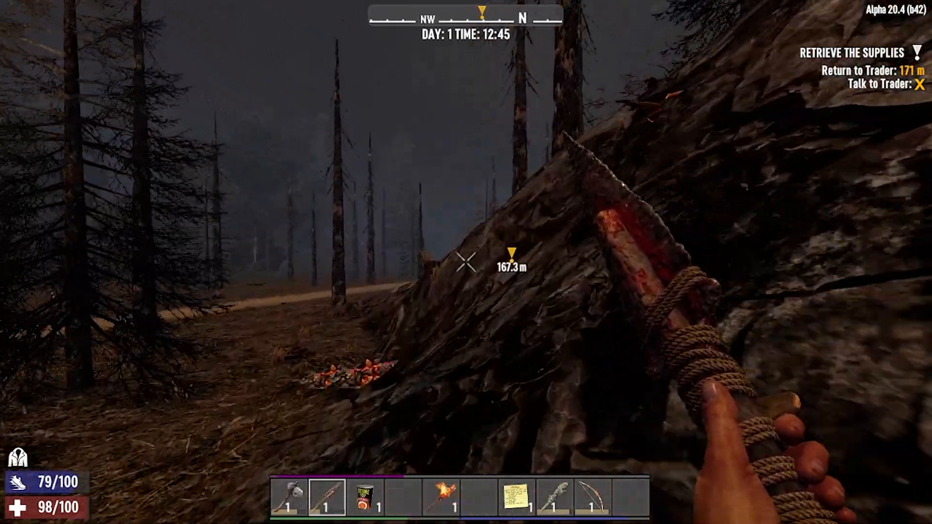
mouse_move(466, 262)
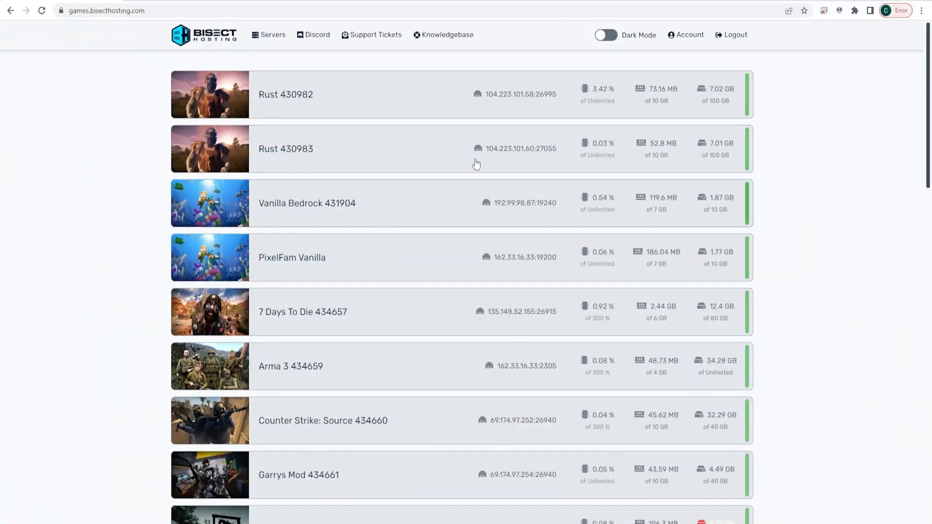
- Stop and kill the 7 Days To Die 434657 server from its console
left_click(302, 312)
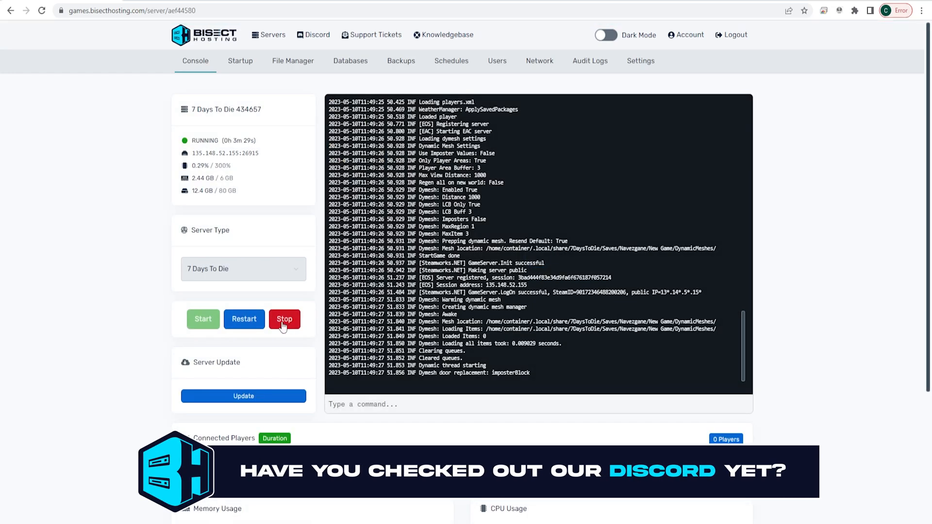
left_click(284, 319)
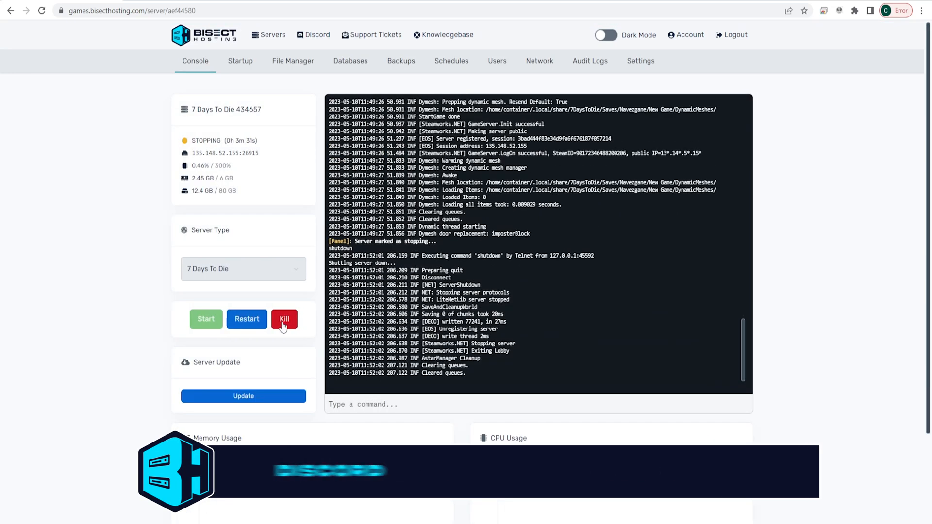
left_click(293, 60)
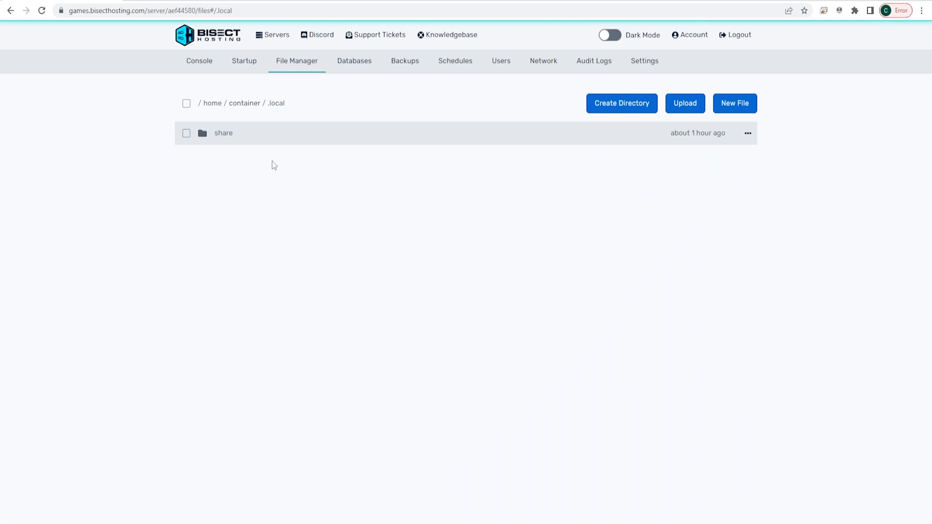
- Navigate through share to the My Game save folder under Saves/Navezgane
left_click(223, 133)
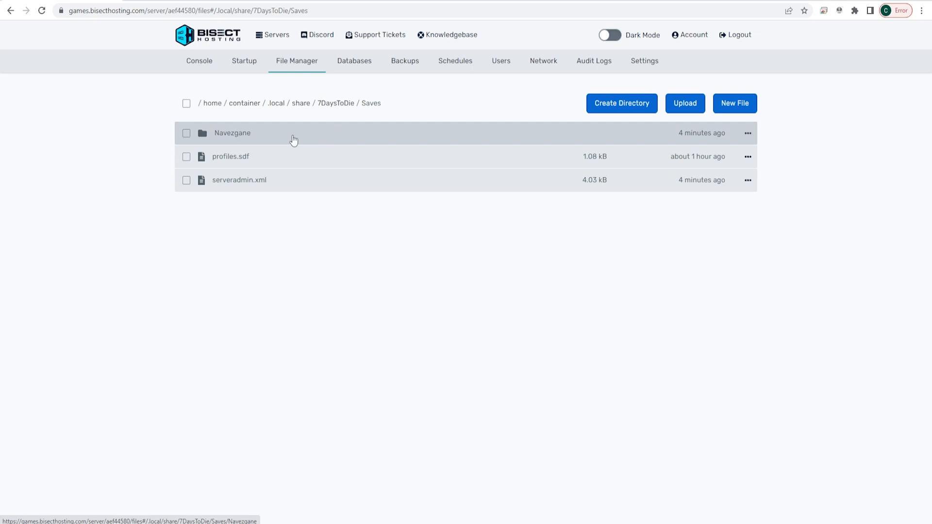
mouse_move(297, 143)
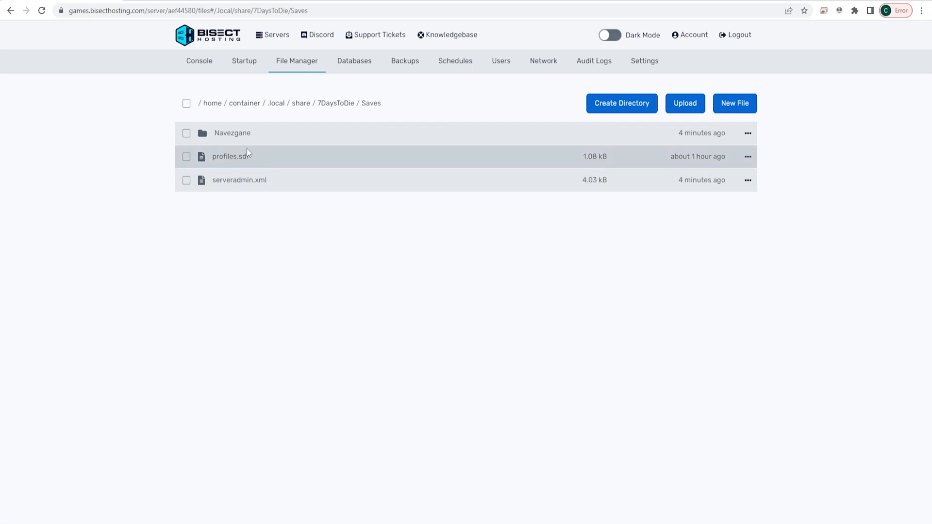
mouse_move(257, 137)
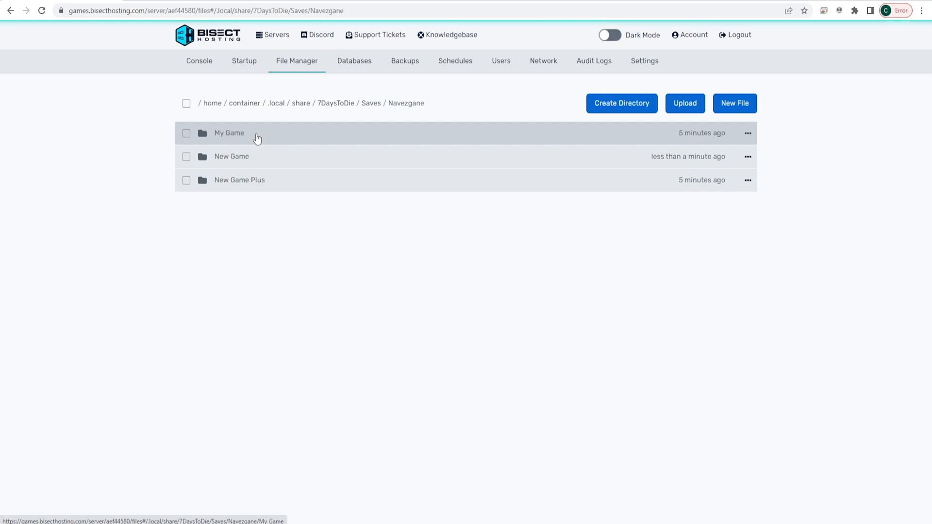
mouse_move(232, 183)
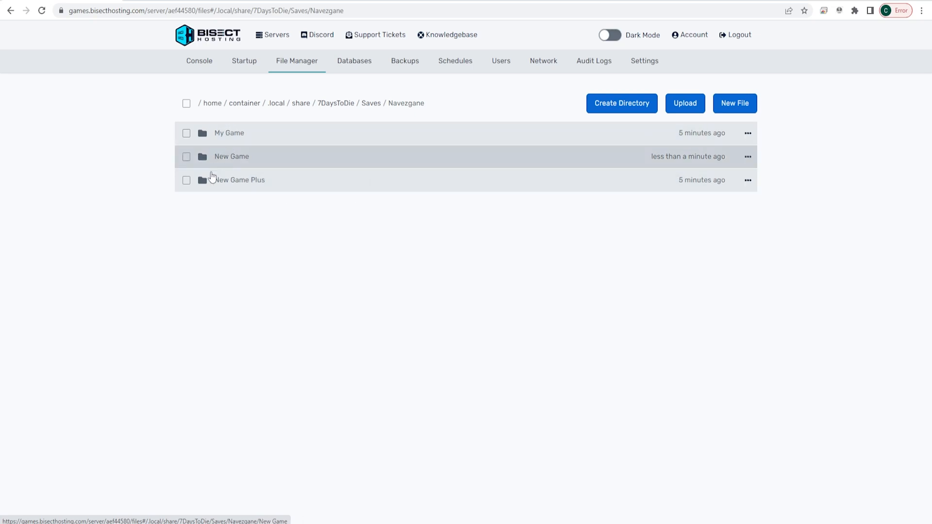
left_click(228, 133)
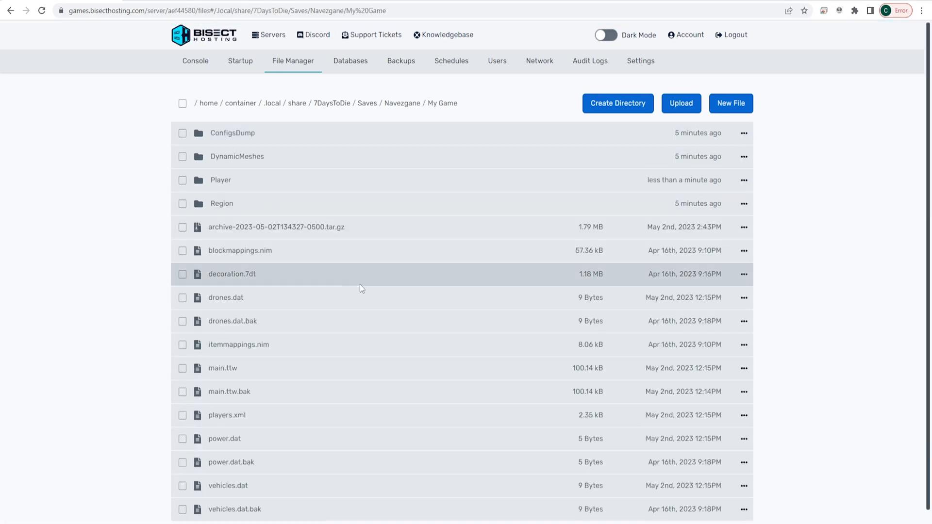
mouse_move(220, 181)
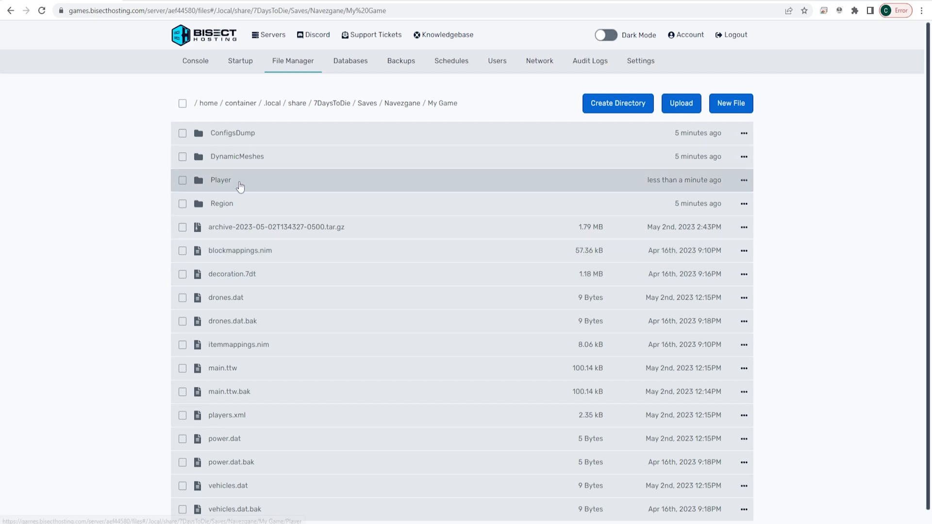
- Archive every file in the My Game Player folder into a tar.gz
double_click(220, 179)
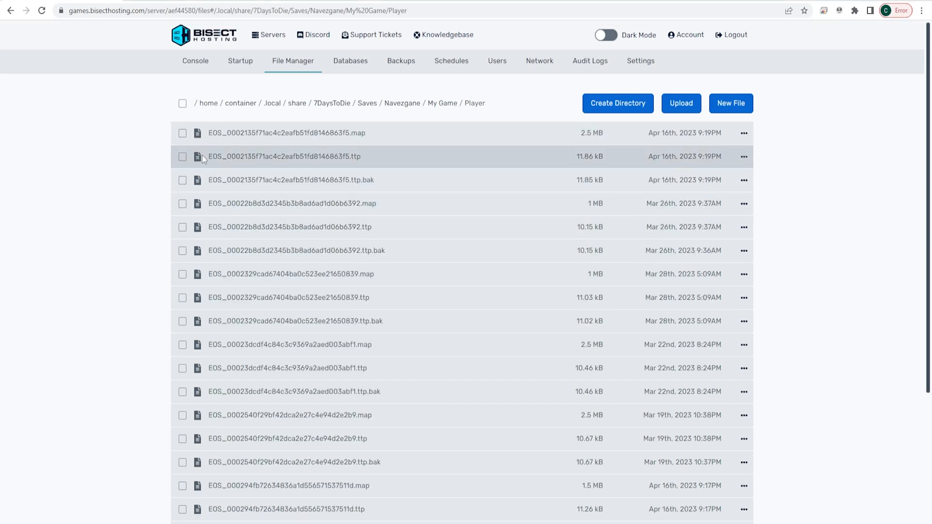
scroll("down", 3)
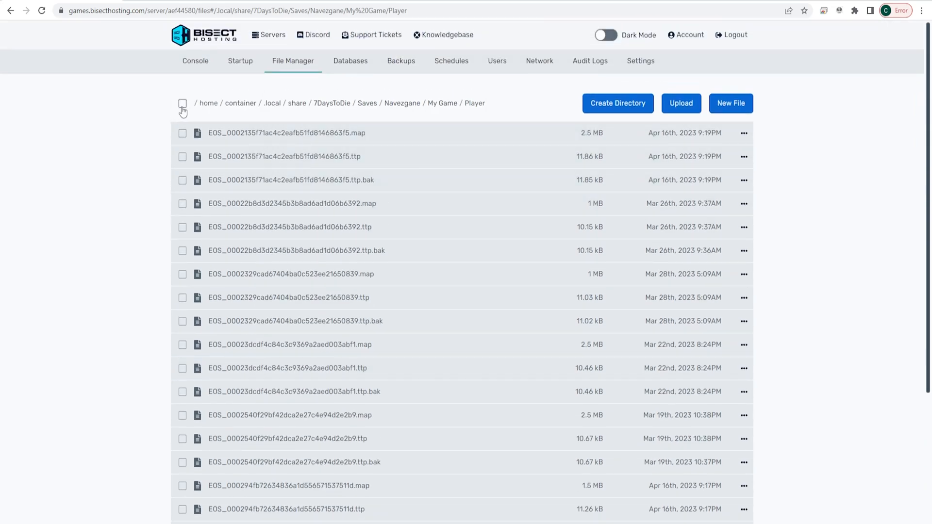
left_click(183, 104)
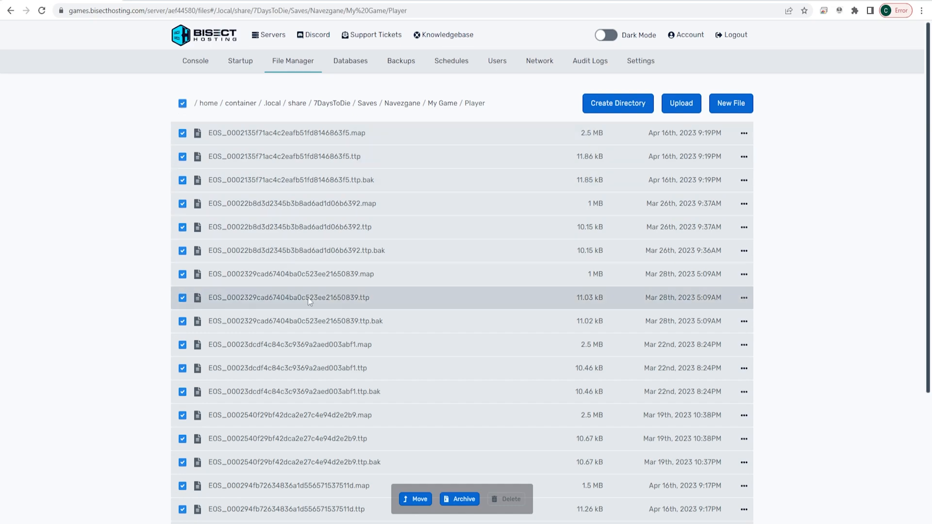
left_click(458, 499)
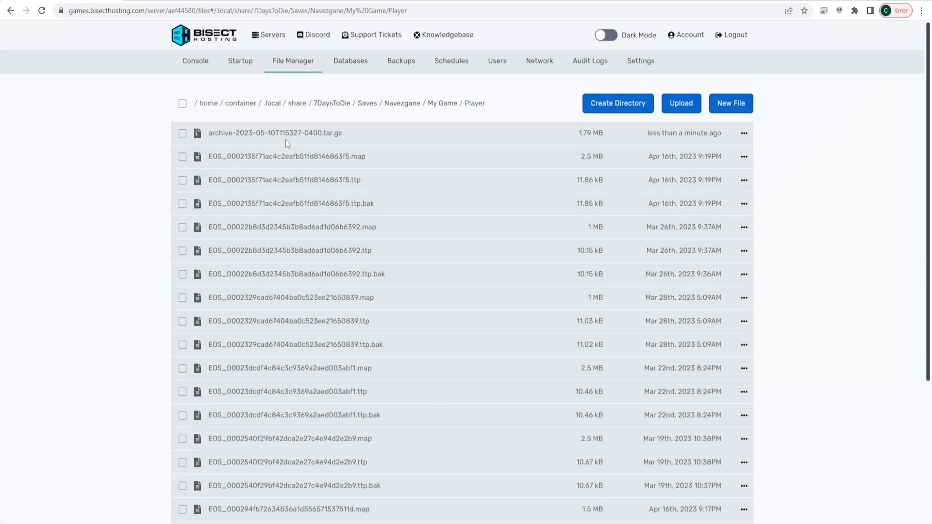
- Download the new tar.gz archive from the Player folder
right_click(275, 133)
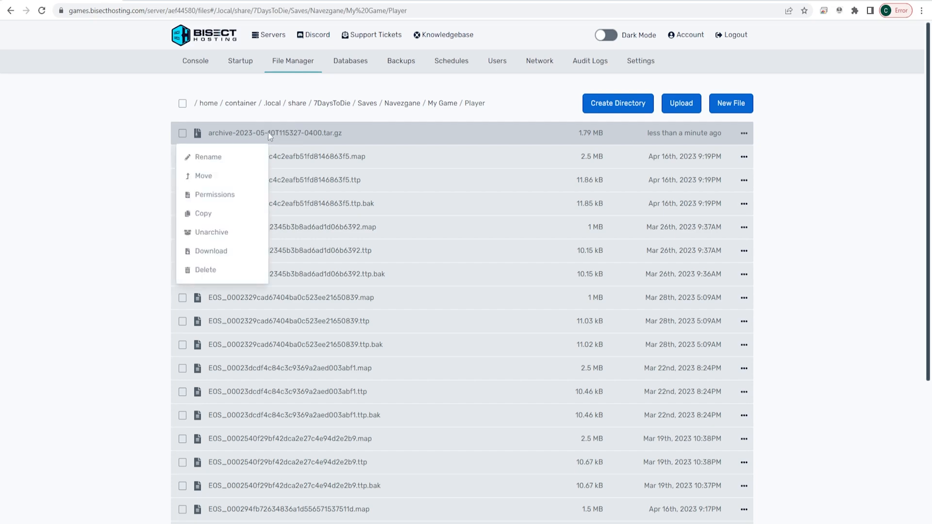
mouse_move(239, 250)
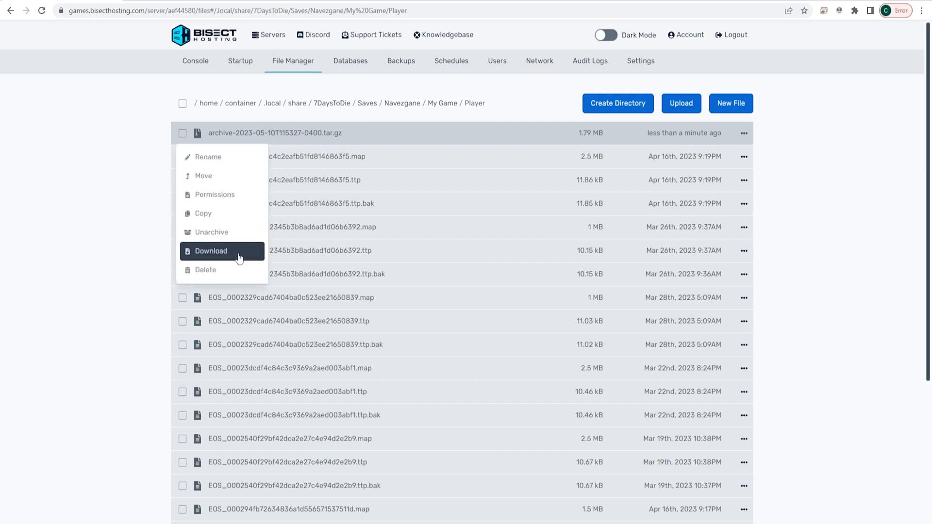
left_click(210, 251)
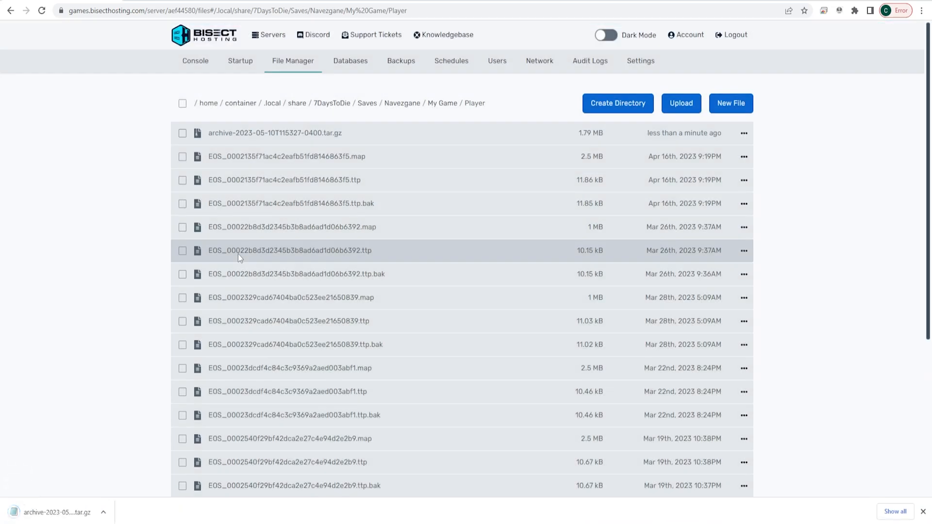
- Permanently delete the tar.gz archive, leaving the original player files
left_click(183, 133)
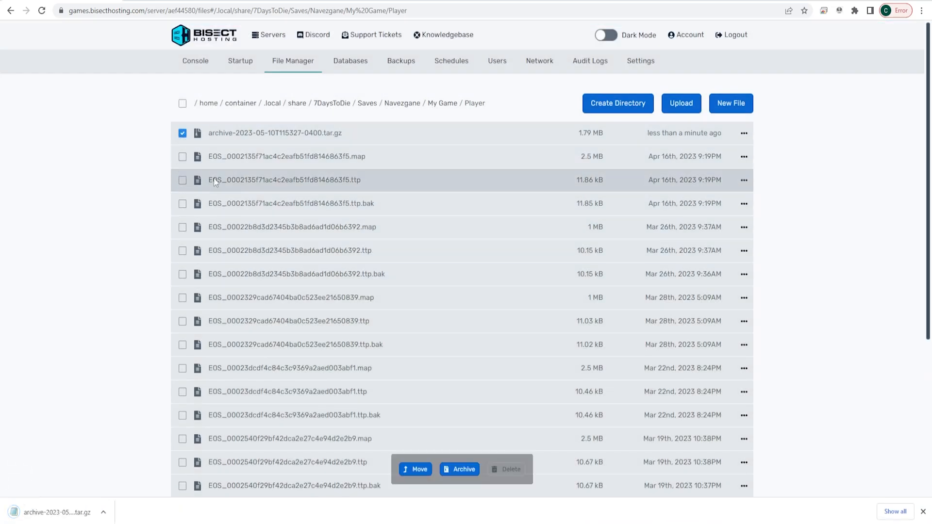
left_click(510, 469)
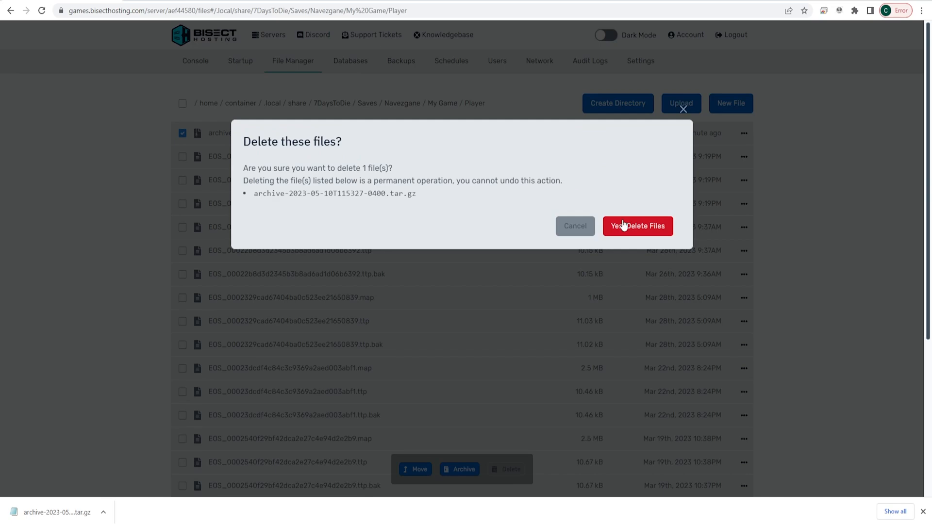
left_click(637, 226)
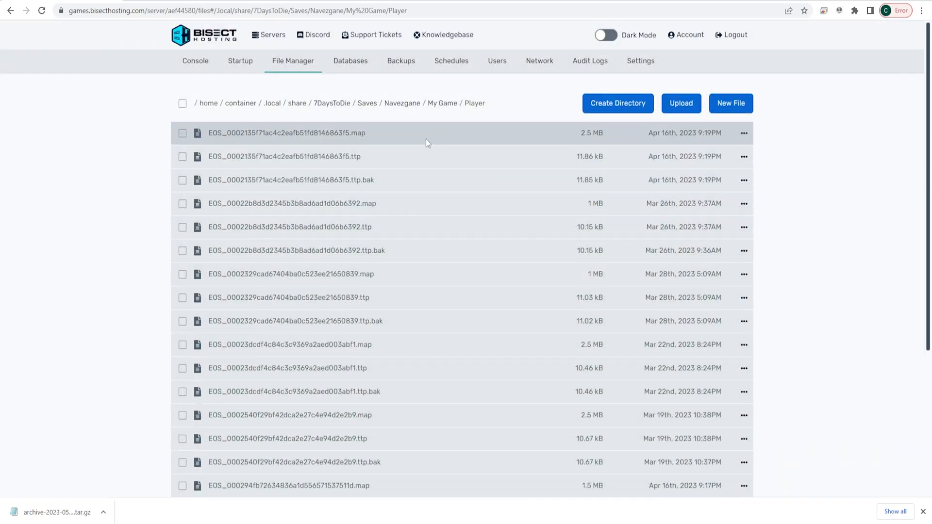
mouse_move(367, 103)
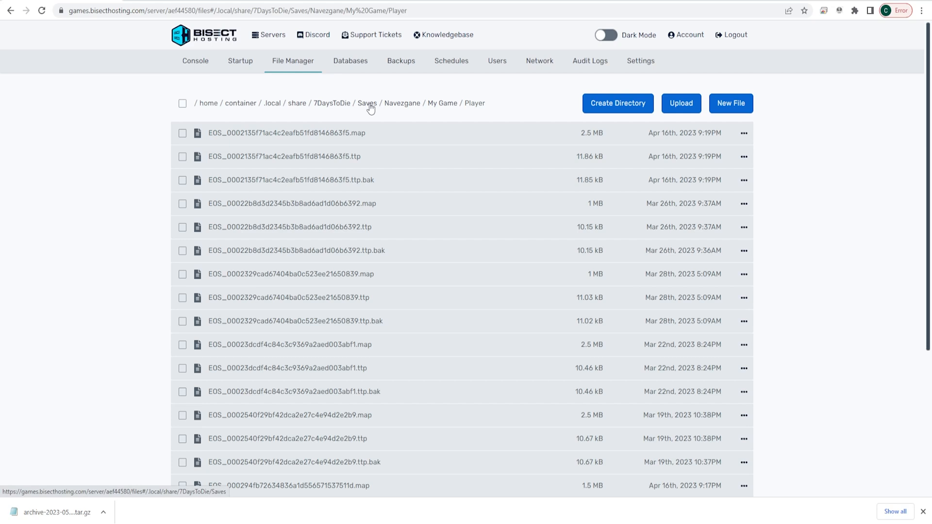
- Return to the Saves folder via the breadcrumb
left_click(367, 103)
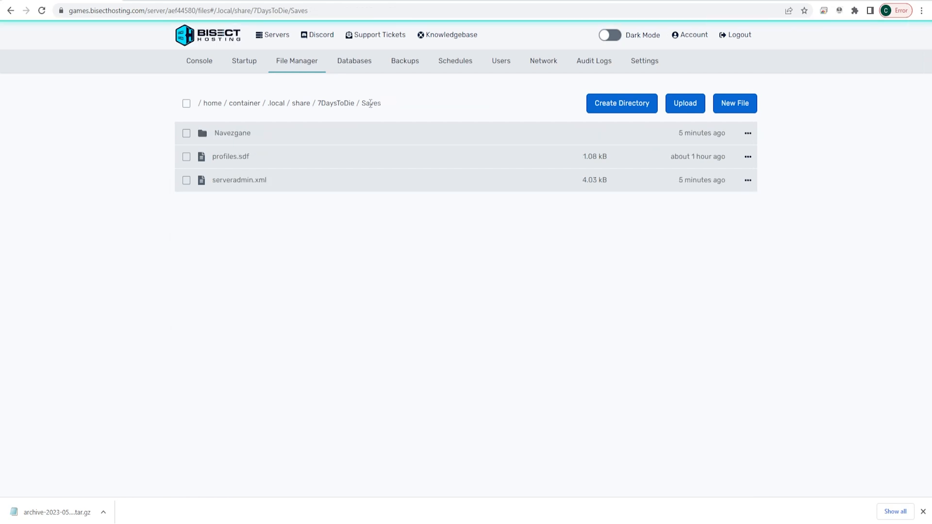
mouse_move(317, 134)
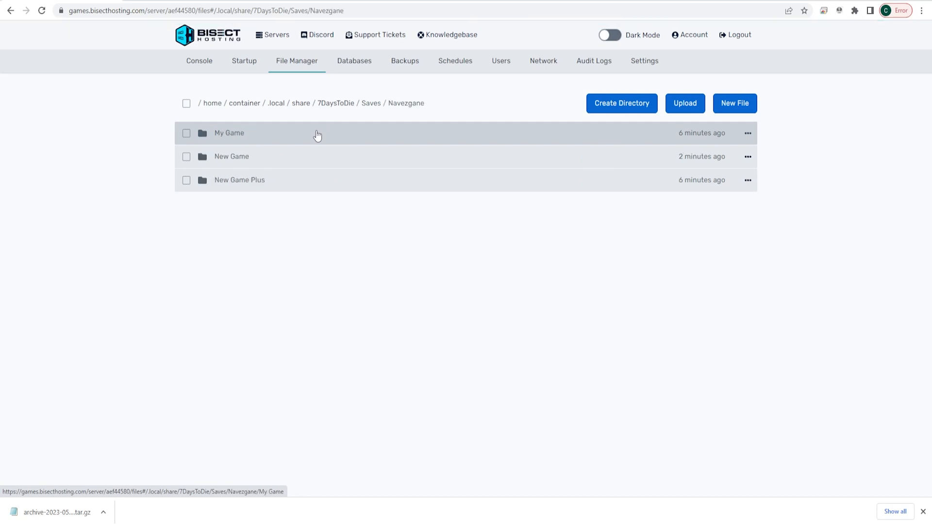
mouse_move(309, 237)
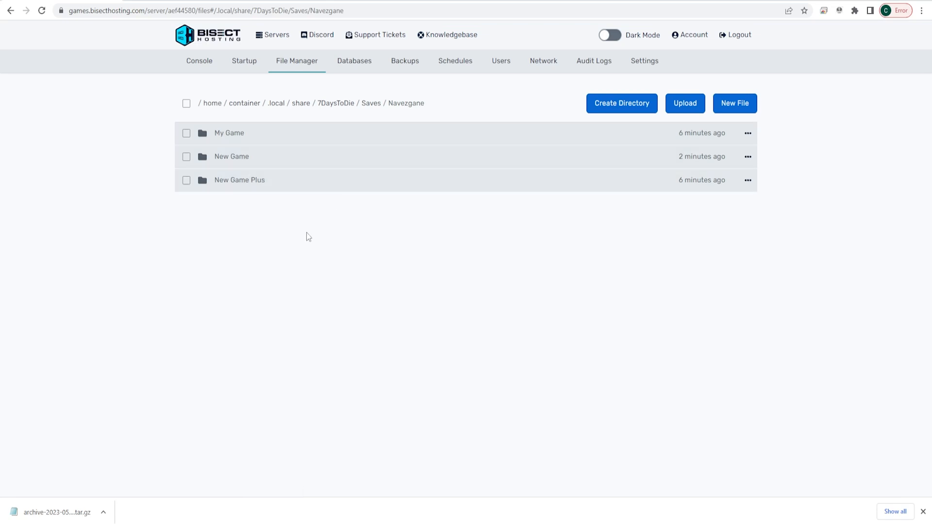
mouse_move(250, 132)
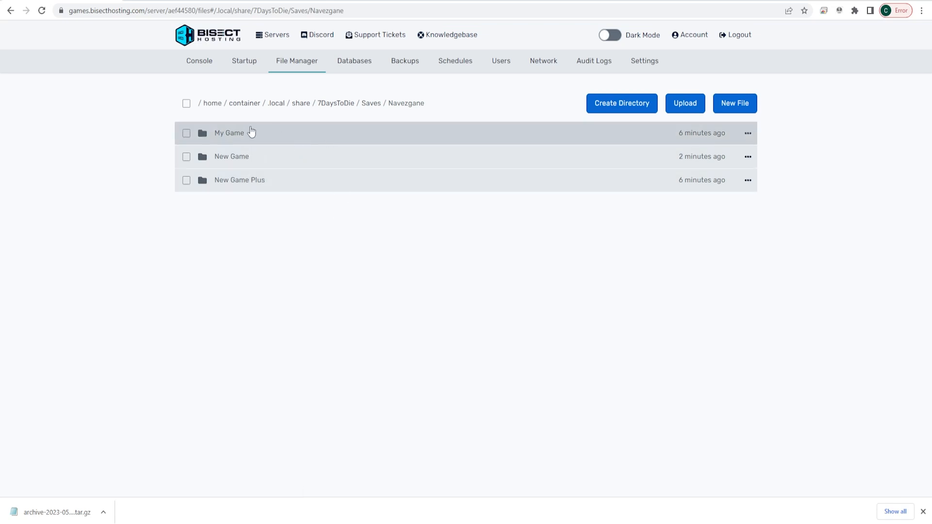
mouse_move(266, 161)
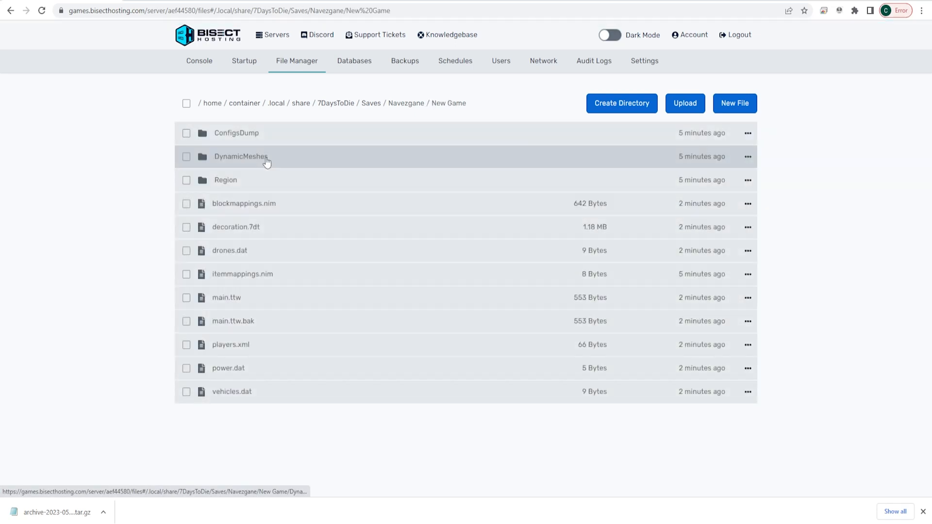
mouse_move(281, 157)
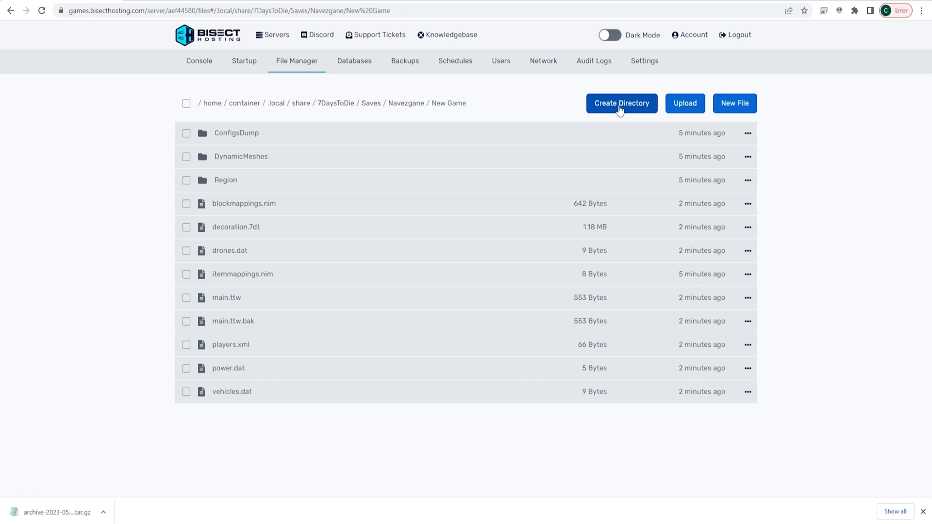
- Create a 'Player' directory inside the New Game save and enter it
left_click(621, 102)
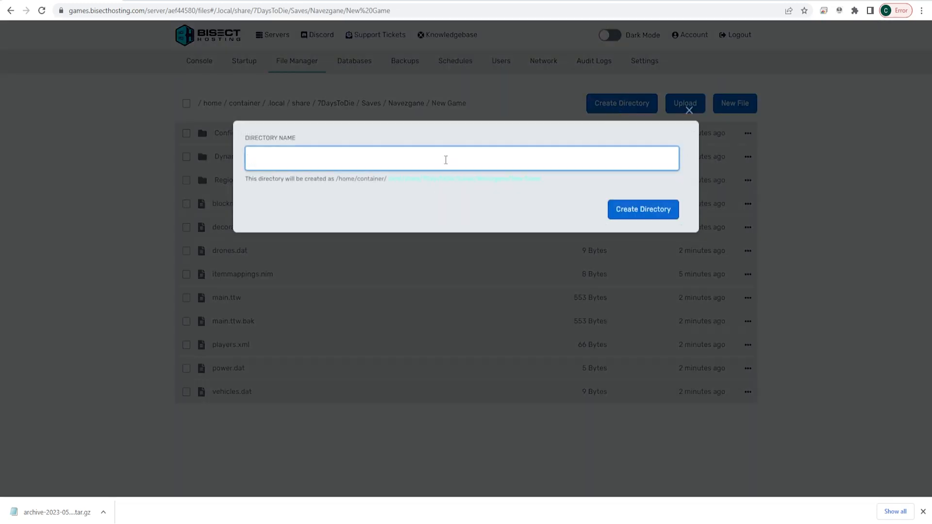
type("Player")
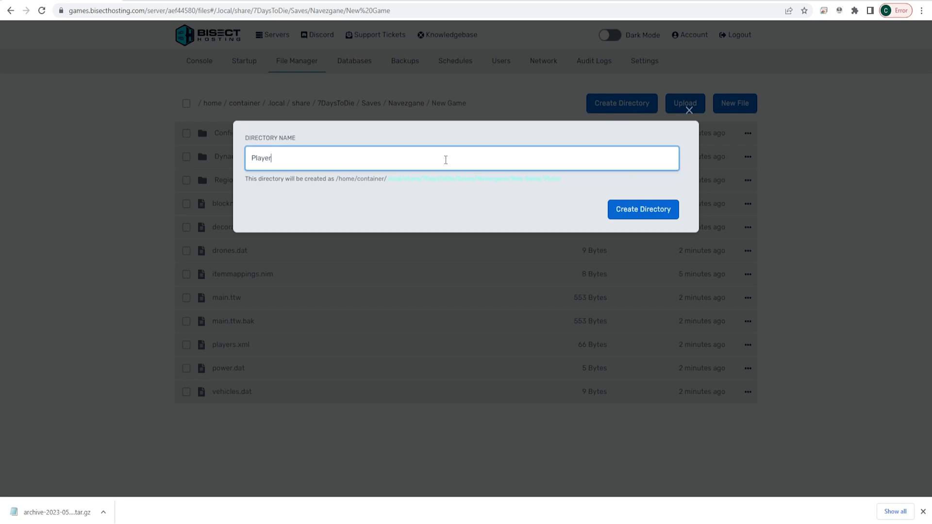
left_click(643, 210)
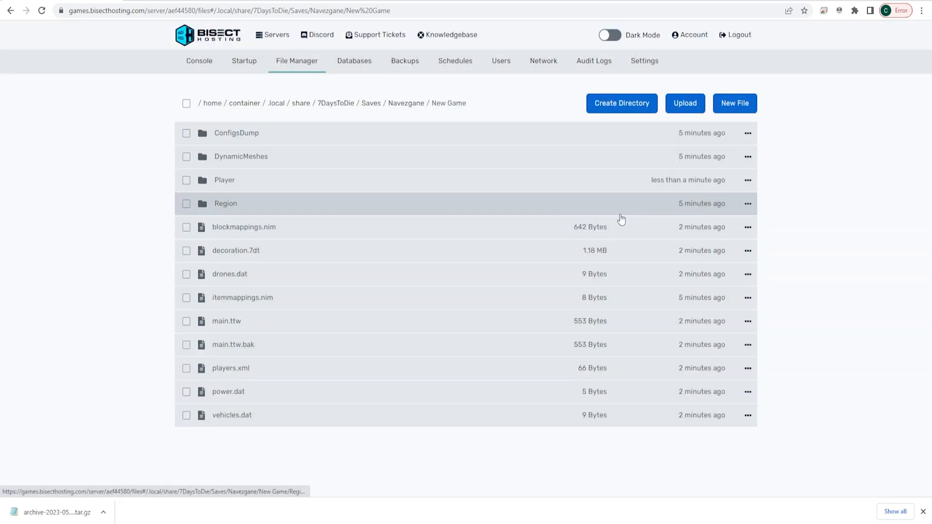
left_click(225, 180)
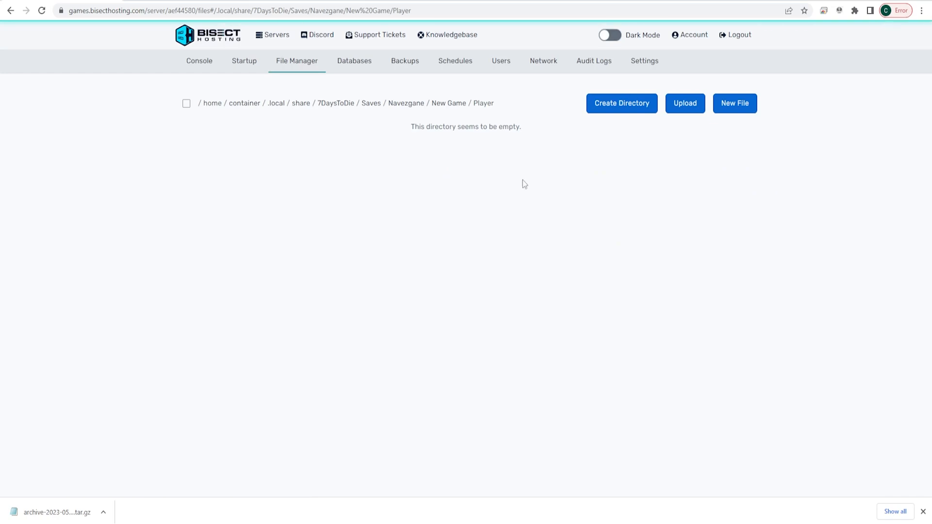
- Upload the player-data tar.gz archive into the New Game Player folder
left_click(684, 102)
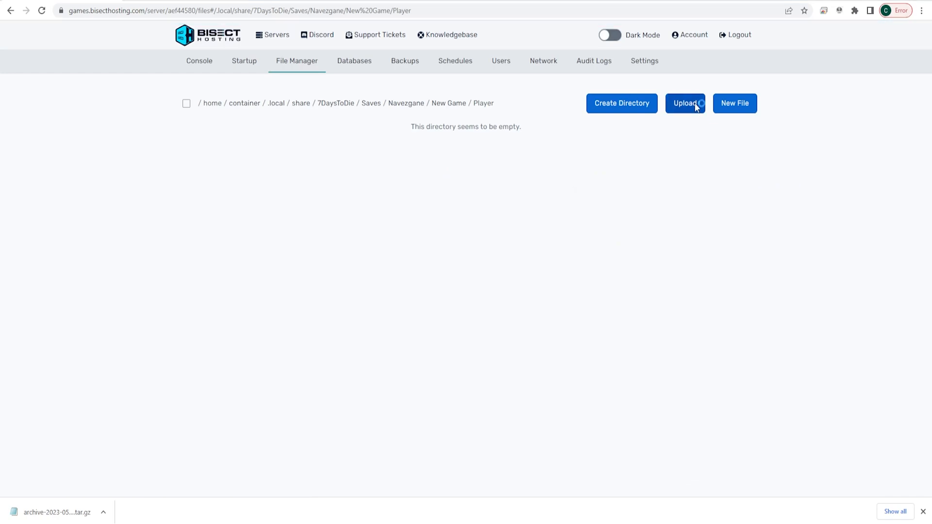
left_click(685, 103)
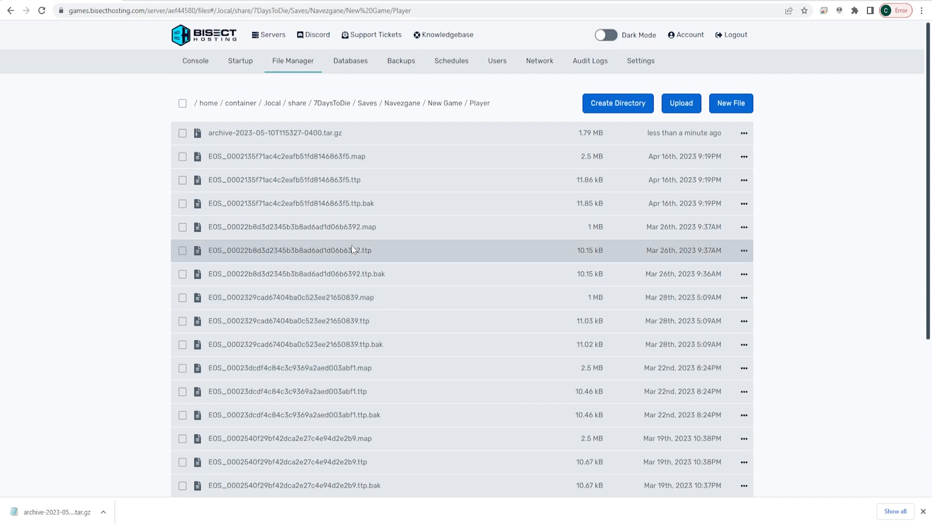
- Start the 7 Days To Die server from the console so it reads STARTING
left_click(195, 61)
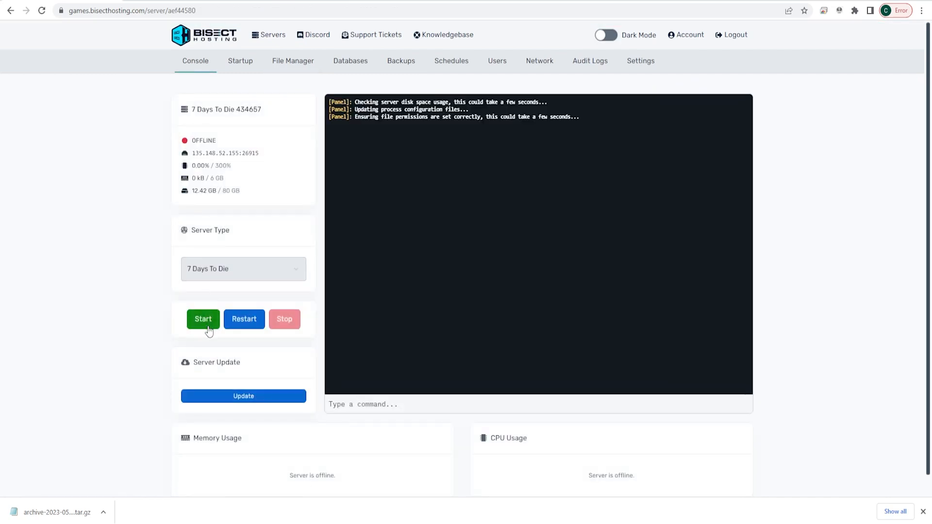
left_click(203, 320)
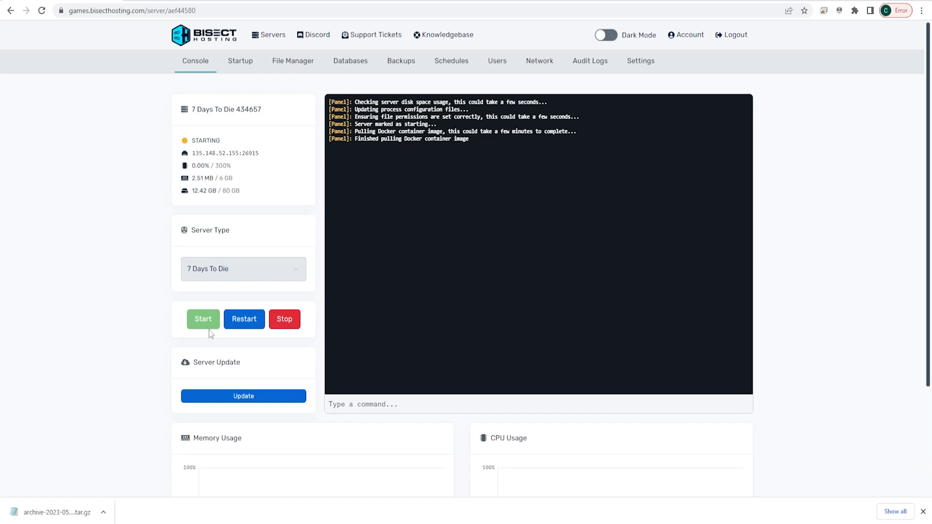